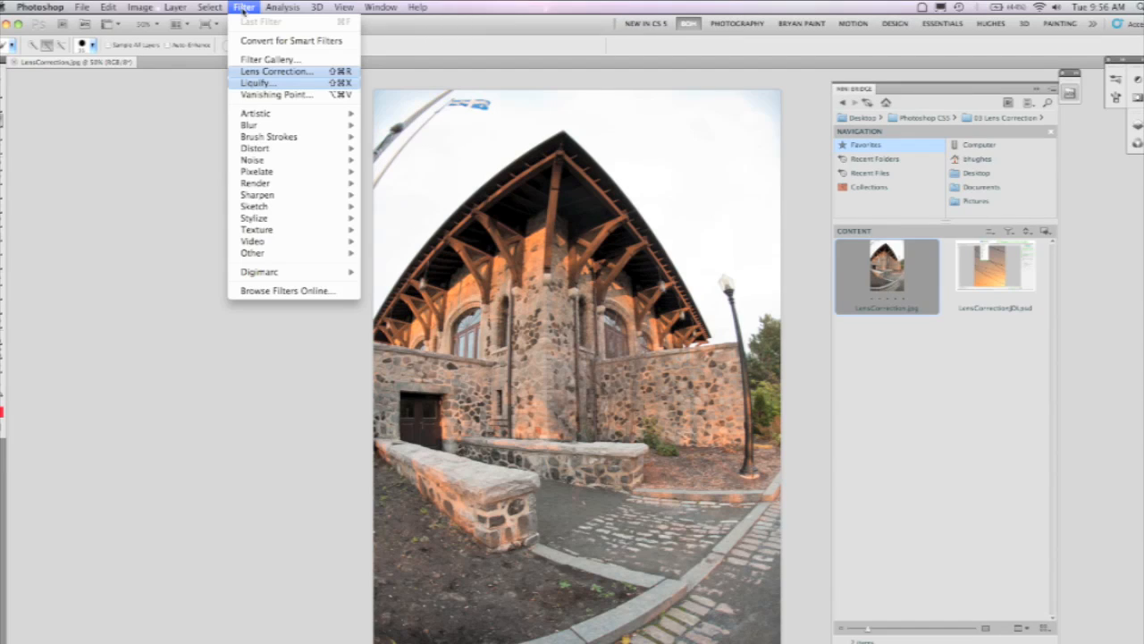
mouse_move(254, 147)
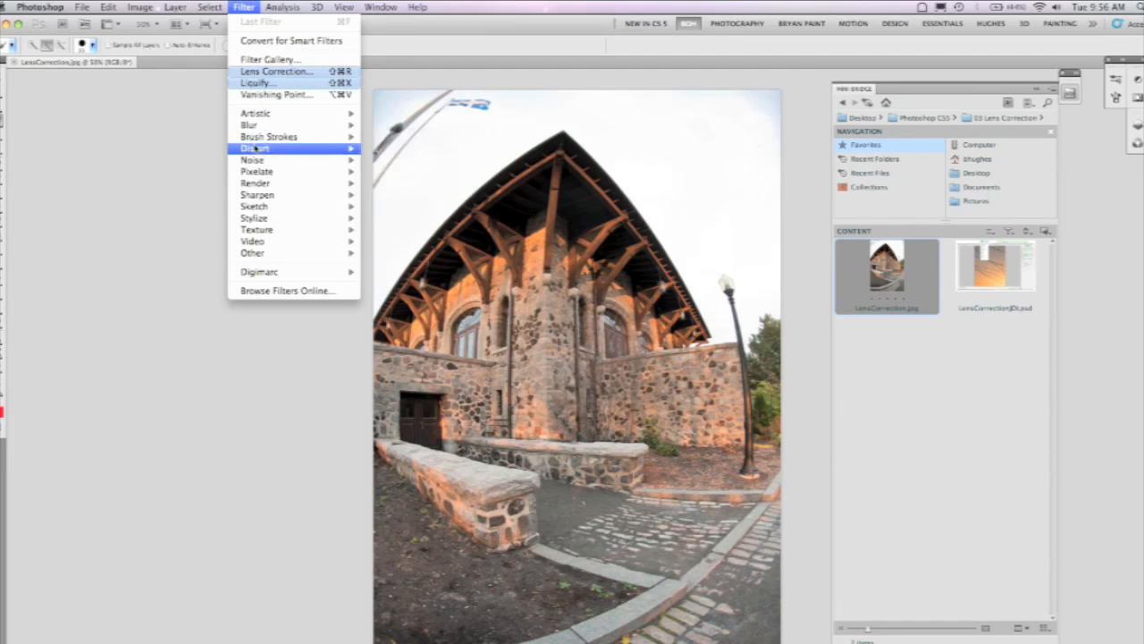
mouse_move(254, 147)
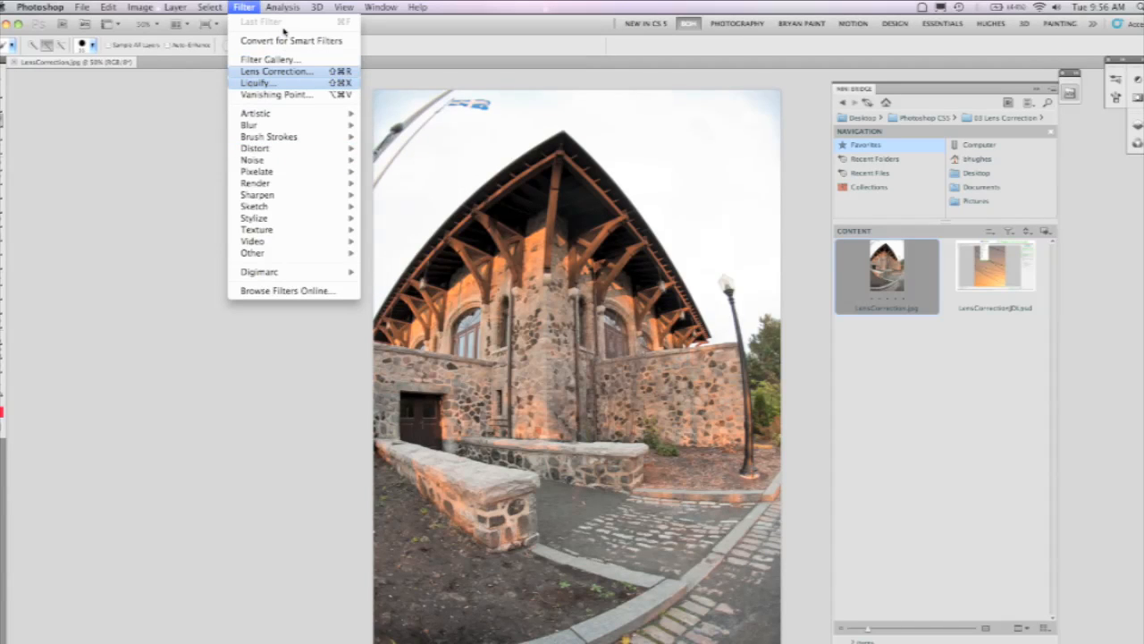
mouse_move(270, 59)
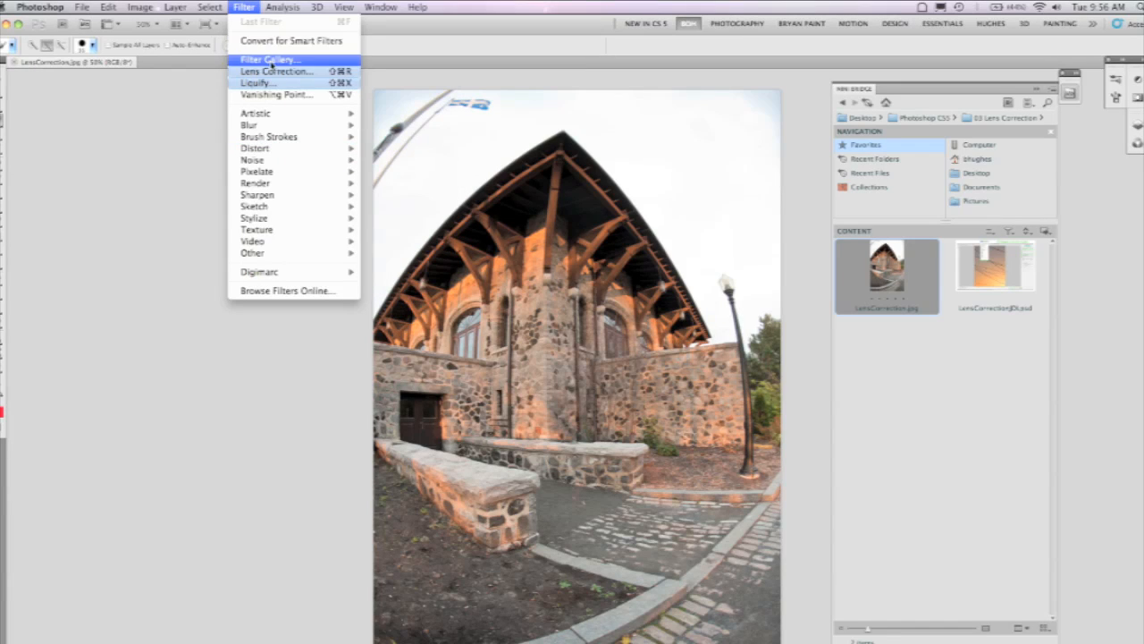
mouse_move(275, 71)
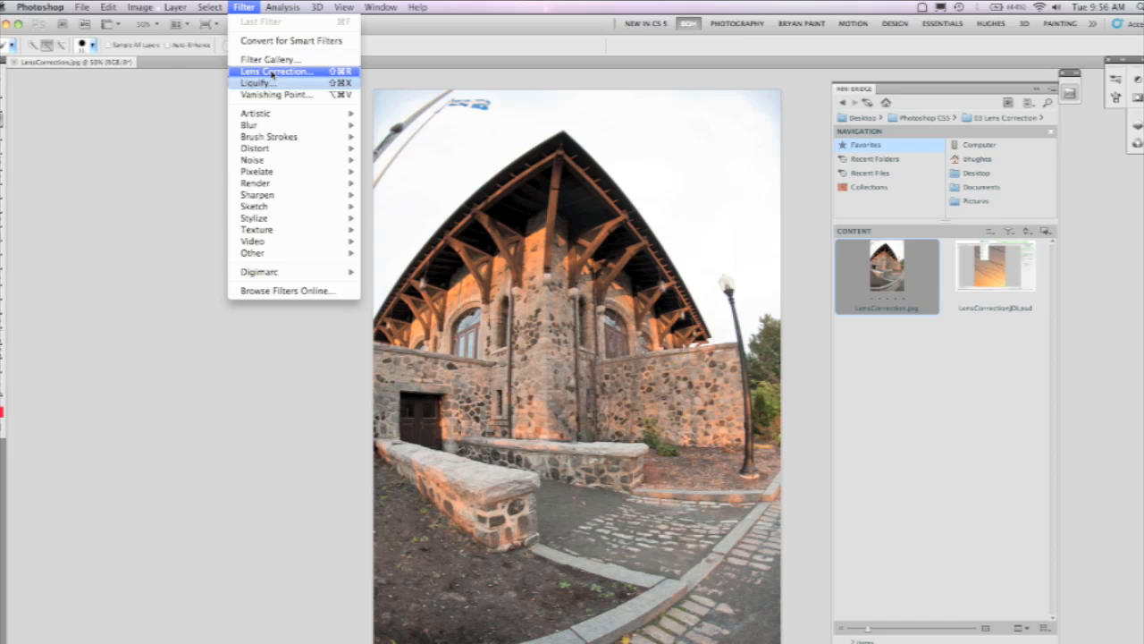
- Run Filter > Lens Correction so the building photo is auto-corrected with a matched Nikon fisheye profile
click(275, 72)
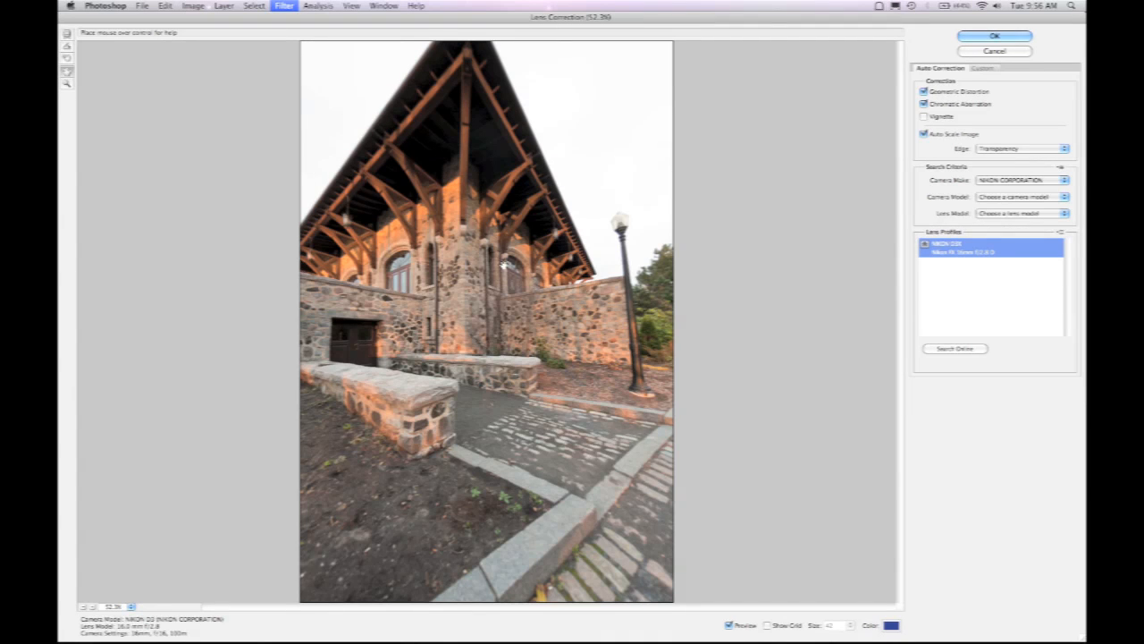
mouse_move(840, 343)
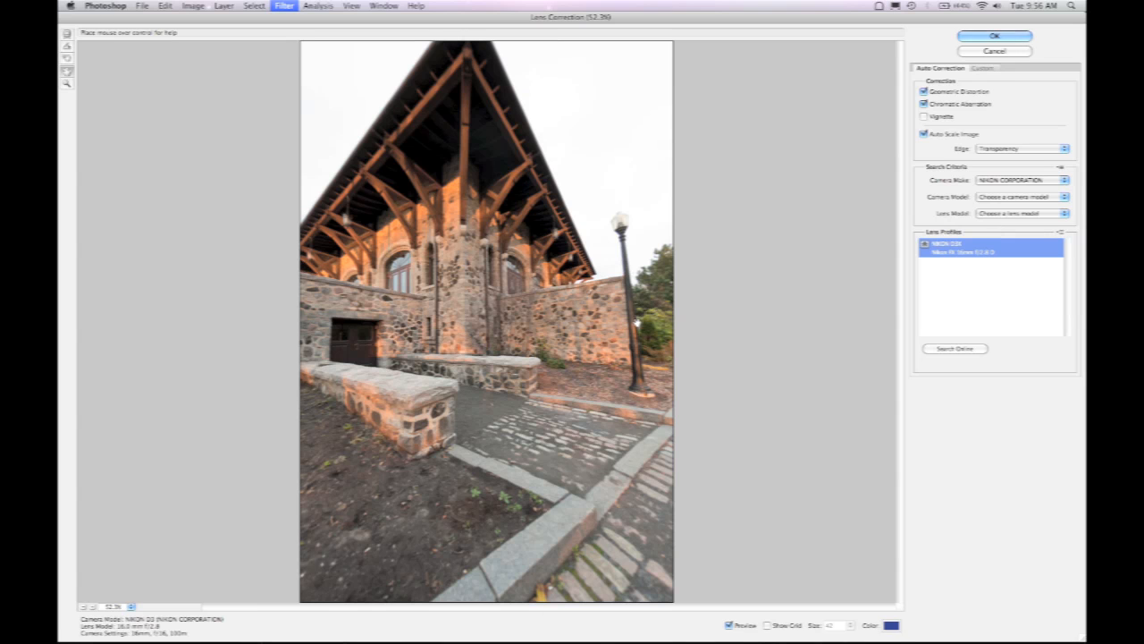
mouse_move(785, 266)
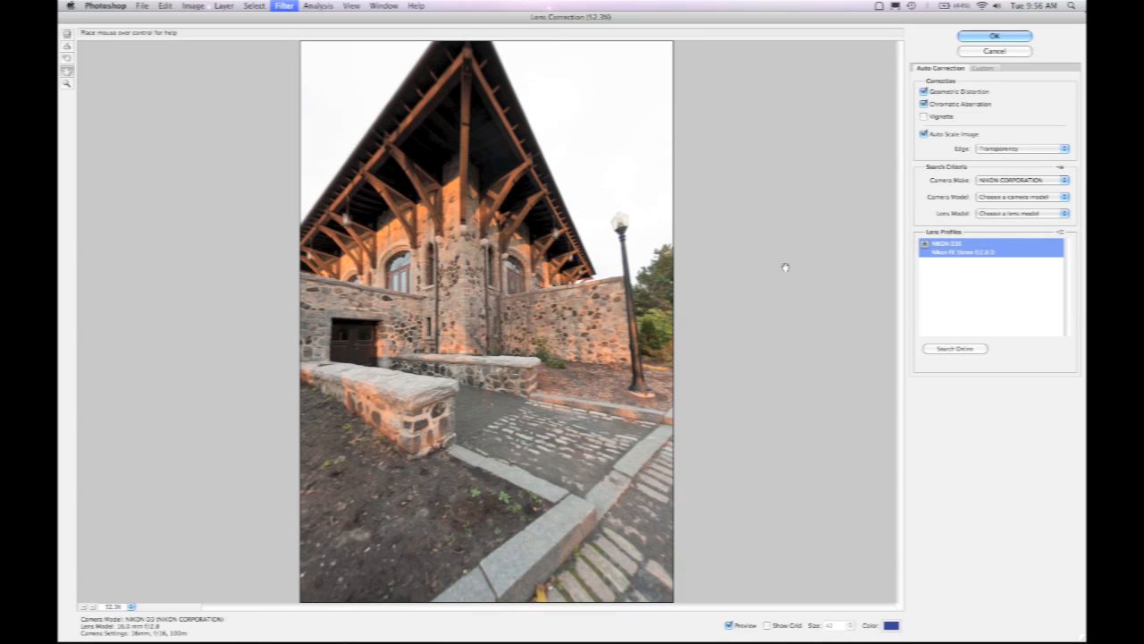
mouse_move(858, 395)
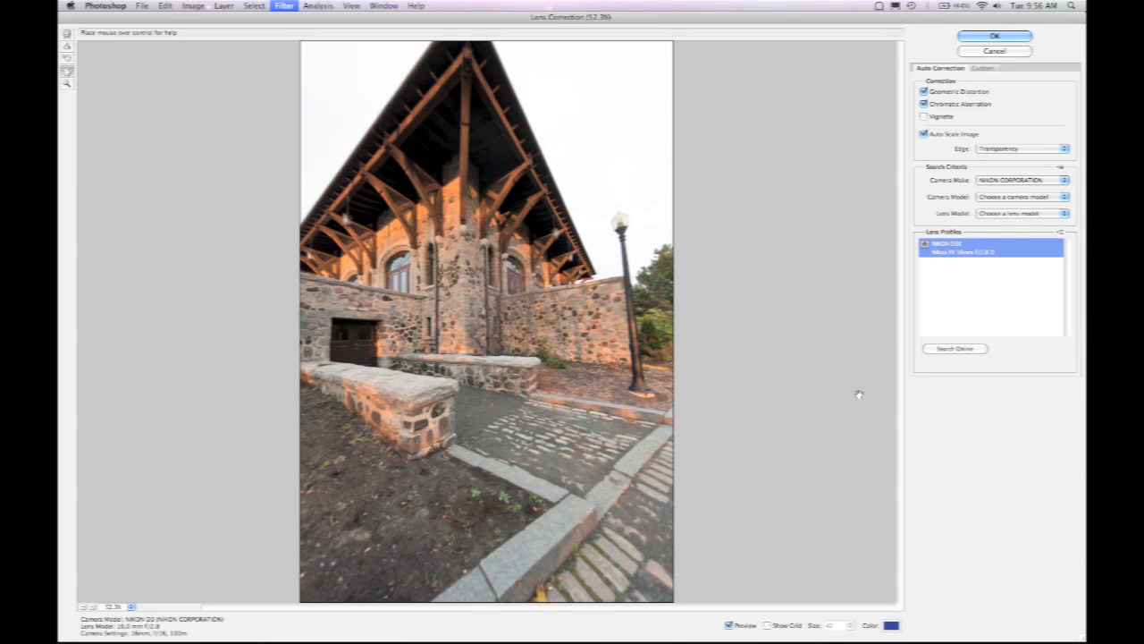
mouse_move(783, 414)
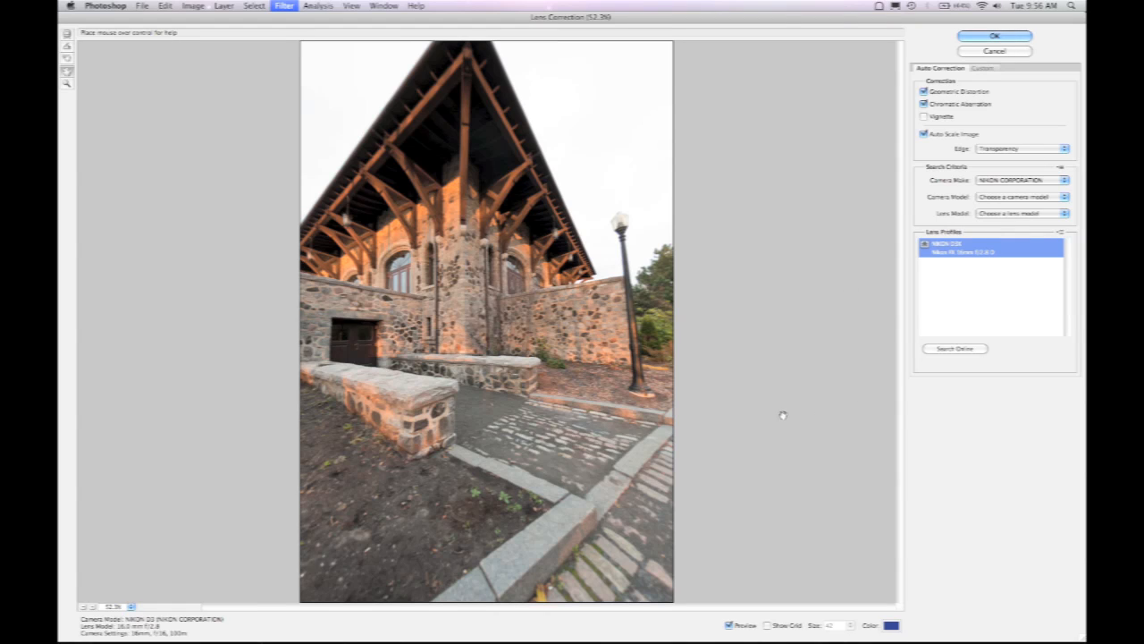
mouse_move(804, 290)
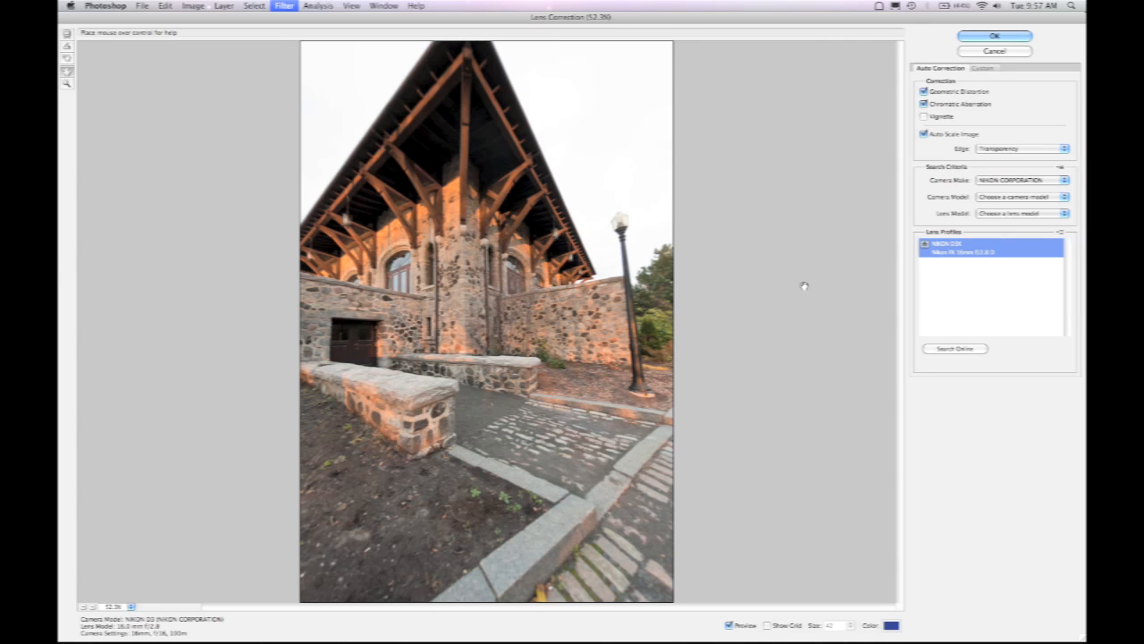
mouse_move(883, 159)
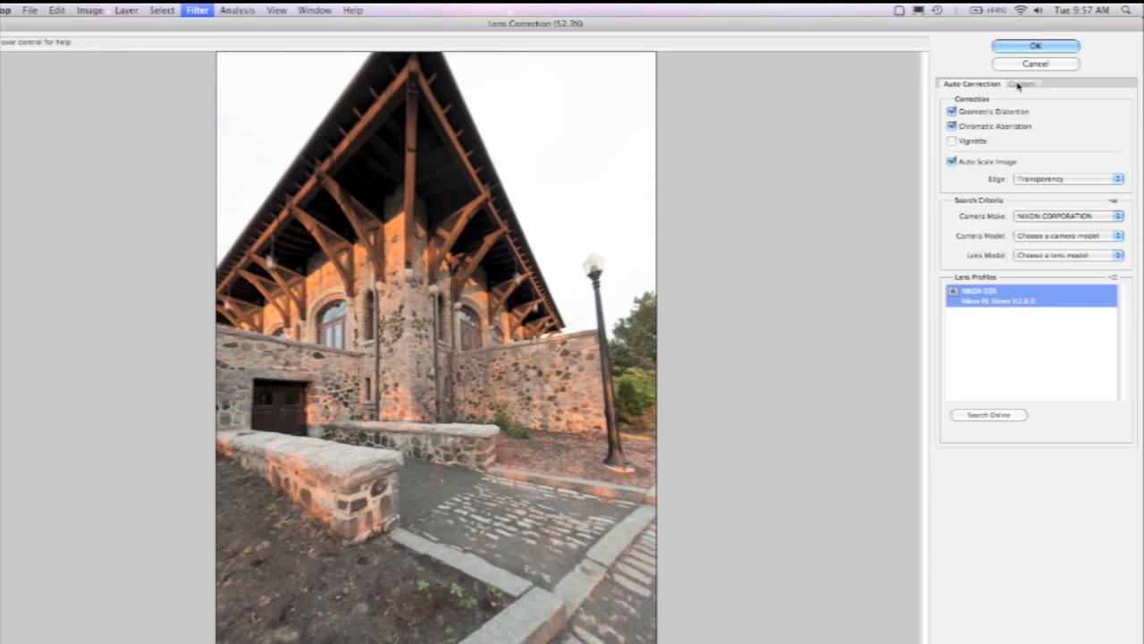
click(1022, 84)
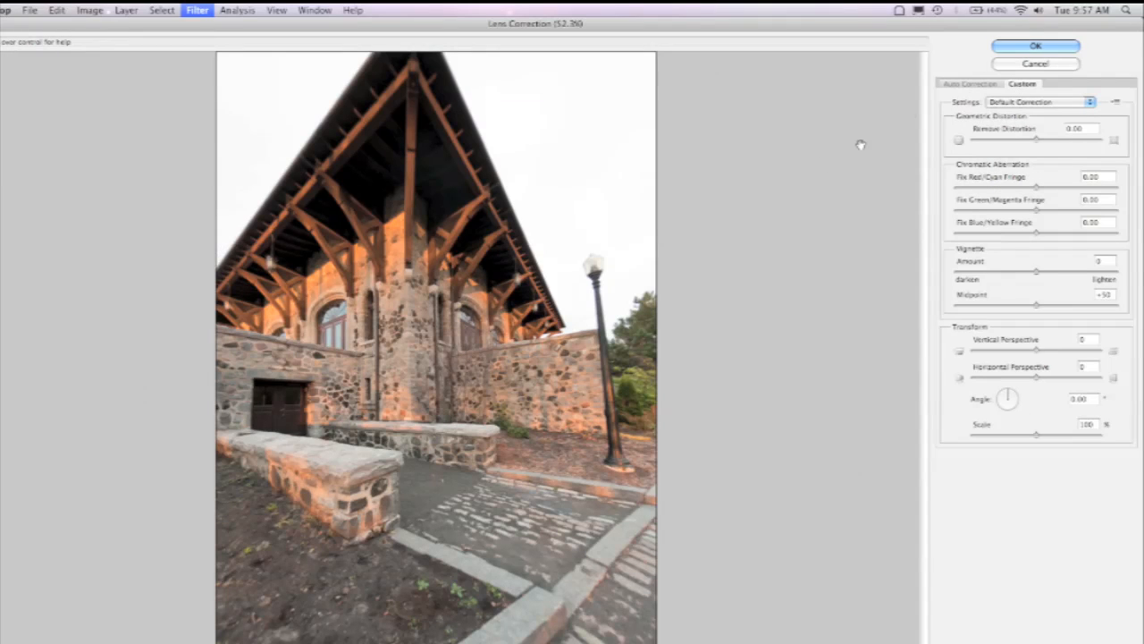
click(972, 84)
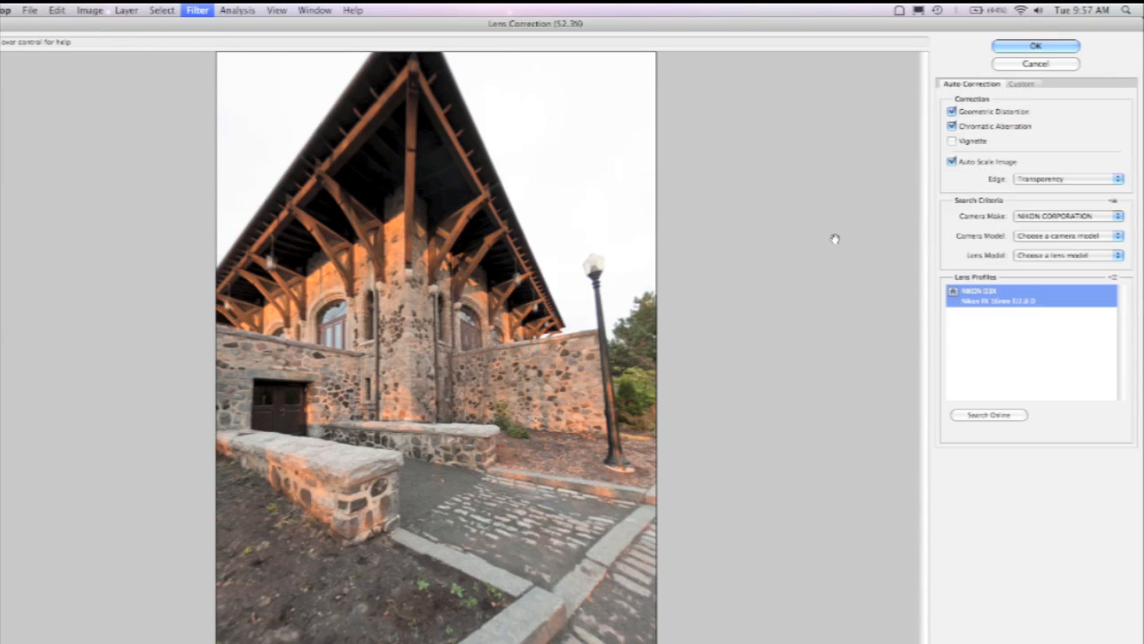
mouse_move(767, 345)
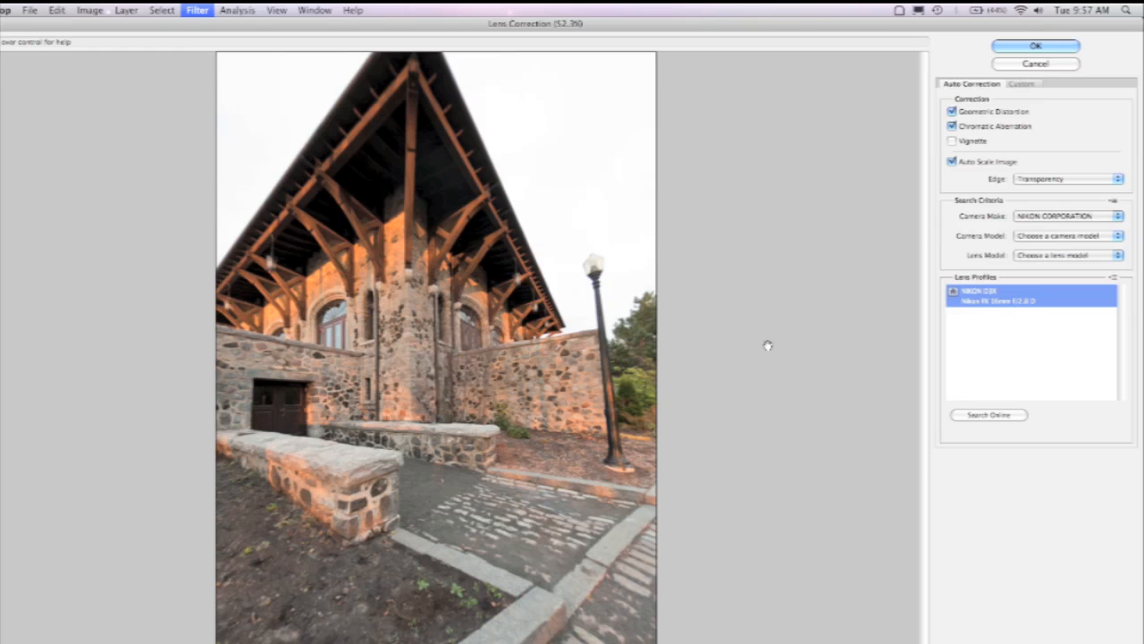
mouse_move(873, 319)
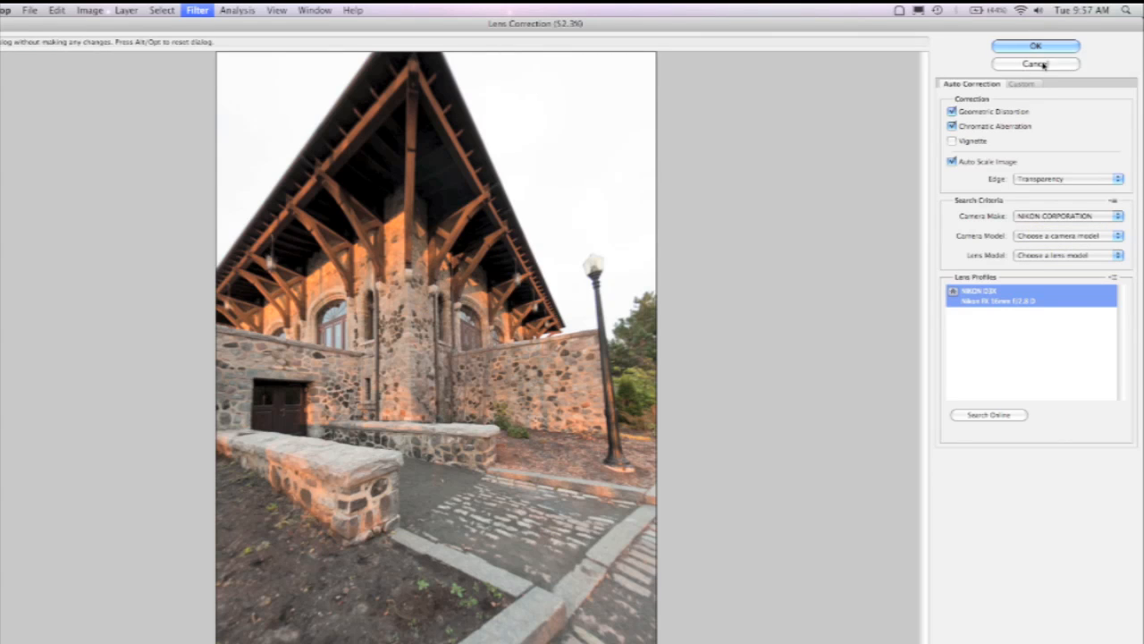
- Cancel Lens Correction and show the 'JDI Changes to Lens Correction' slide
click(1035, 47)
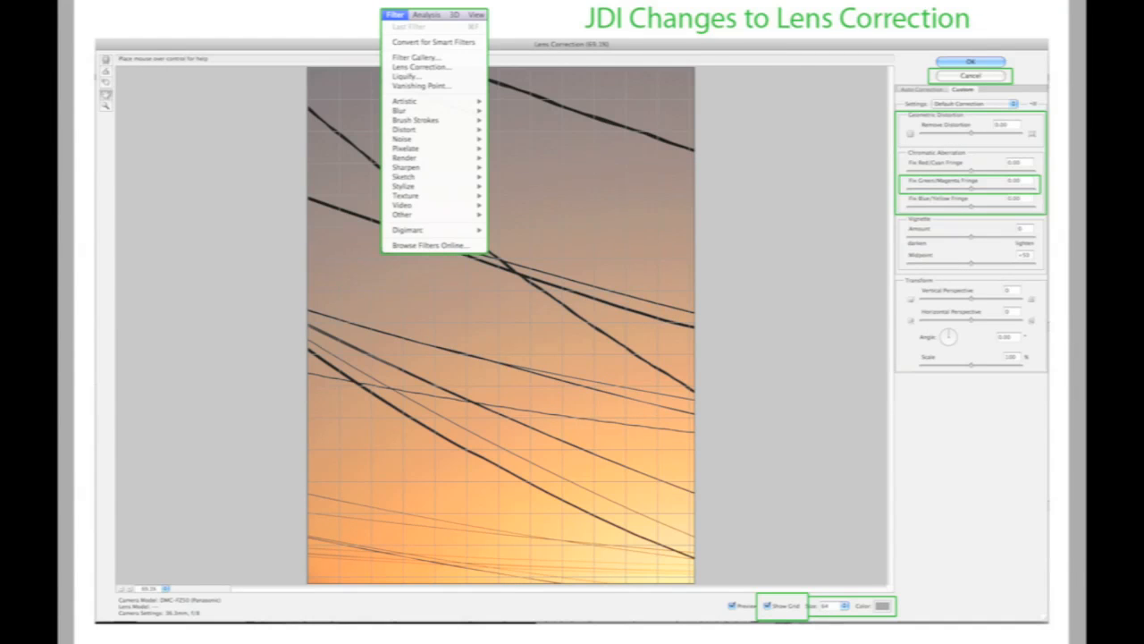
mouse_move(840, 242)
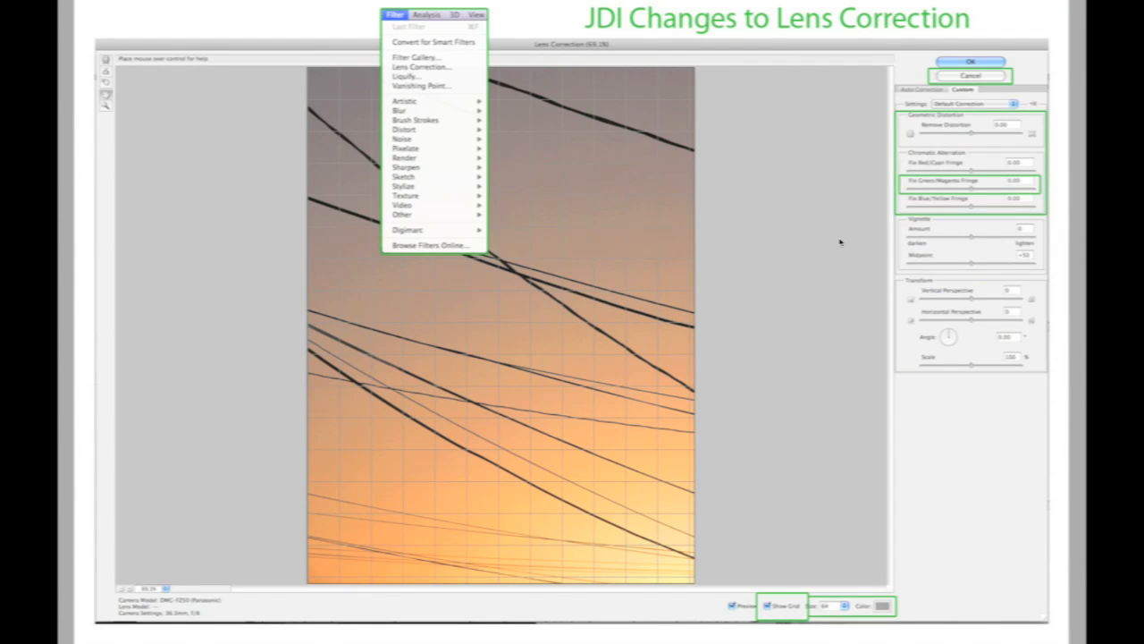
mouse_move(833, 161)
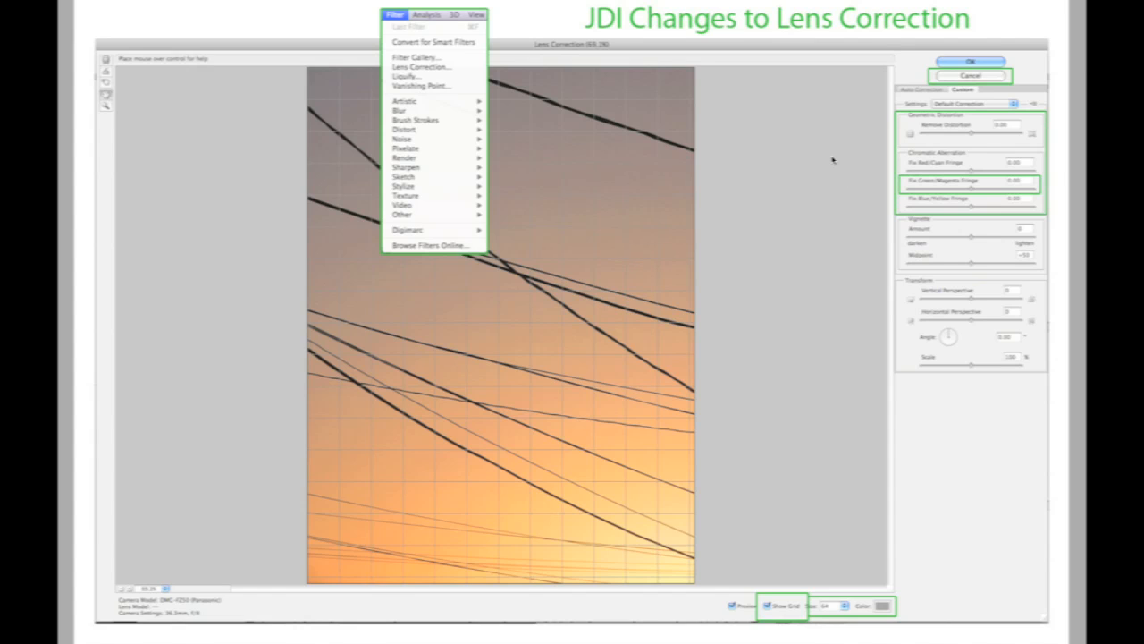
mouse_move(814, 183)
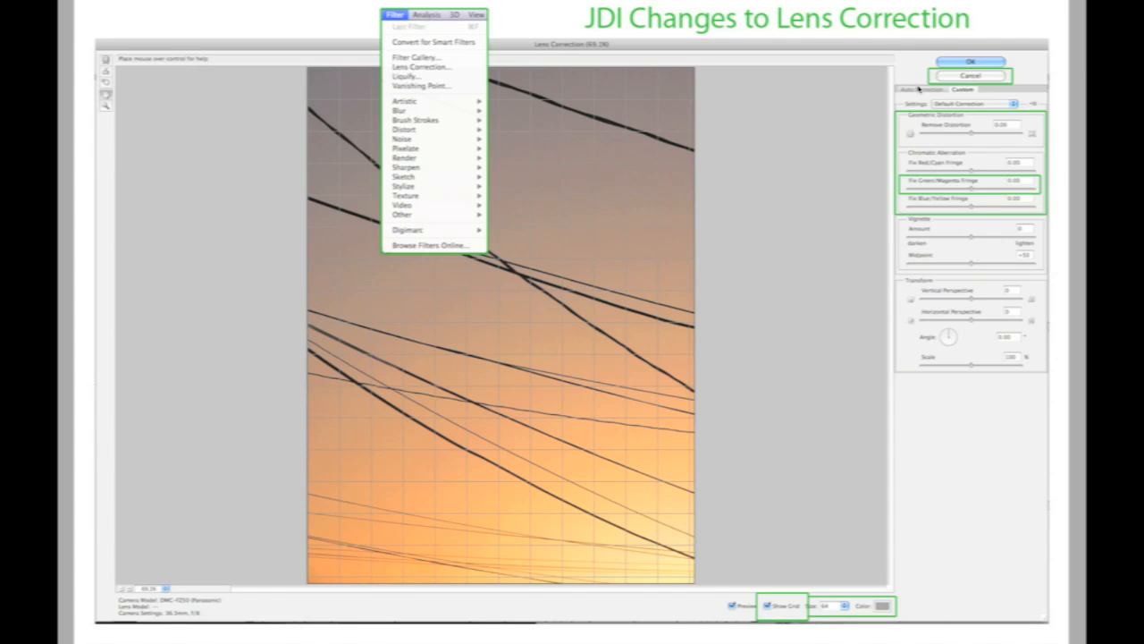
mouse_move(933, 204)
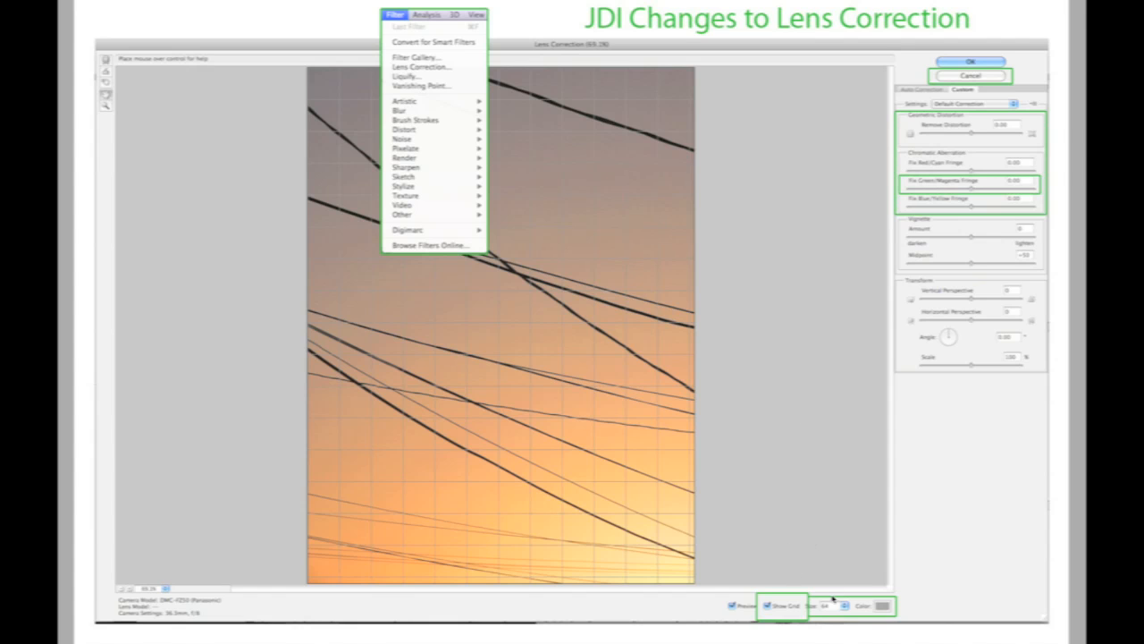
mouse_move(742, 427)
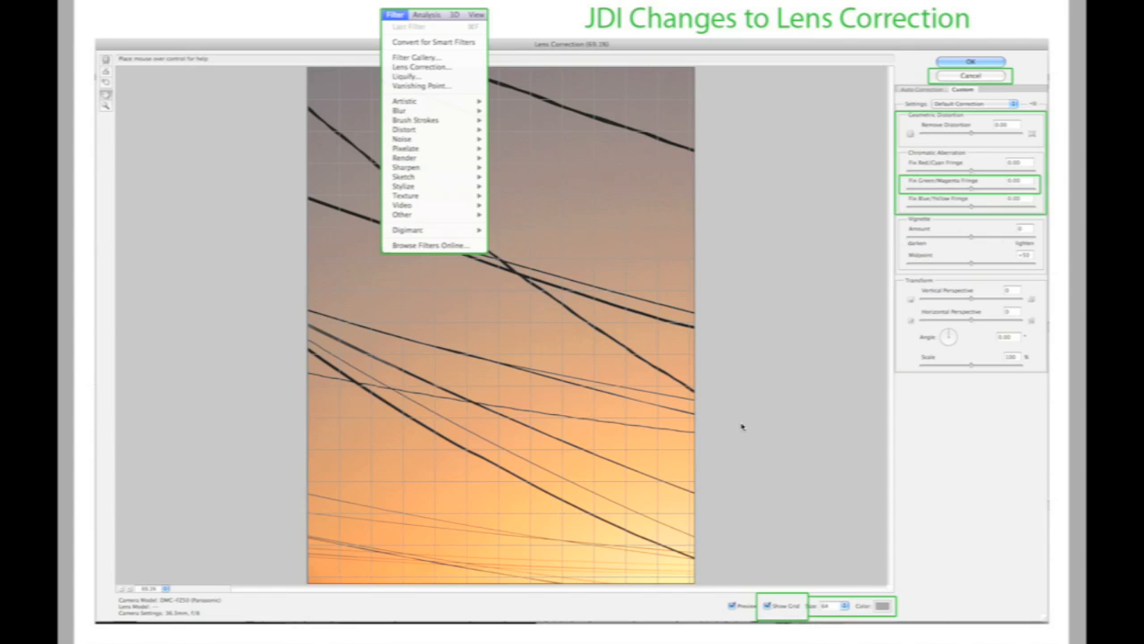
mouse_move(708, 322)
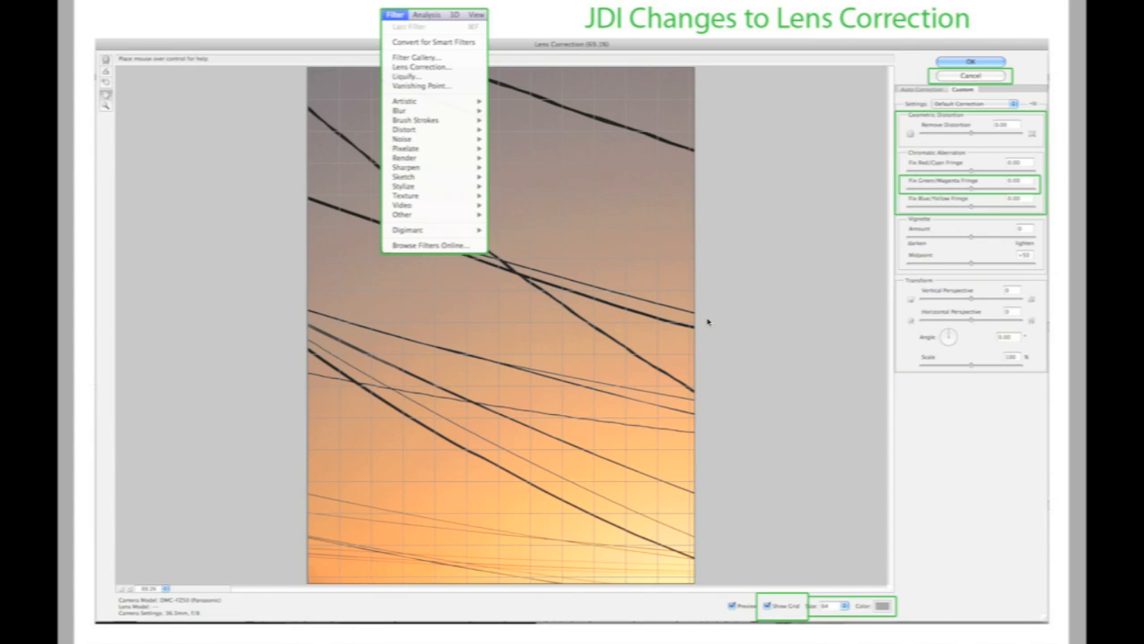